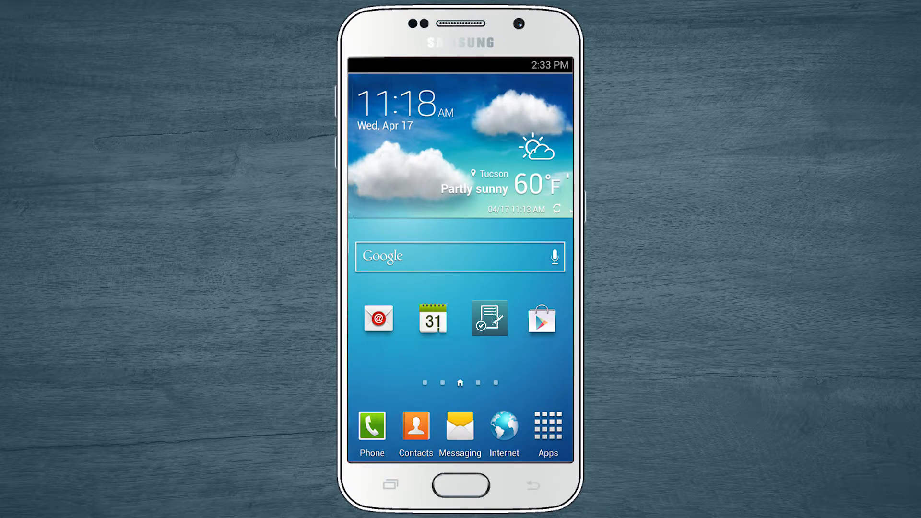
# - Launch the JobFLEX app from the phone's home screen
pyautogui.click(488, 319)
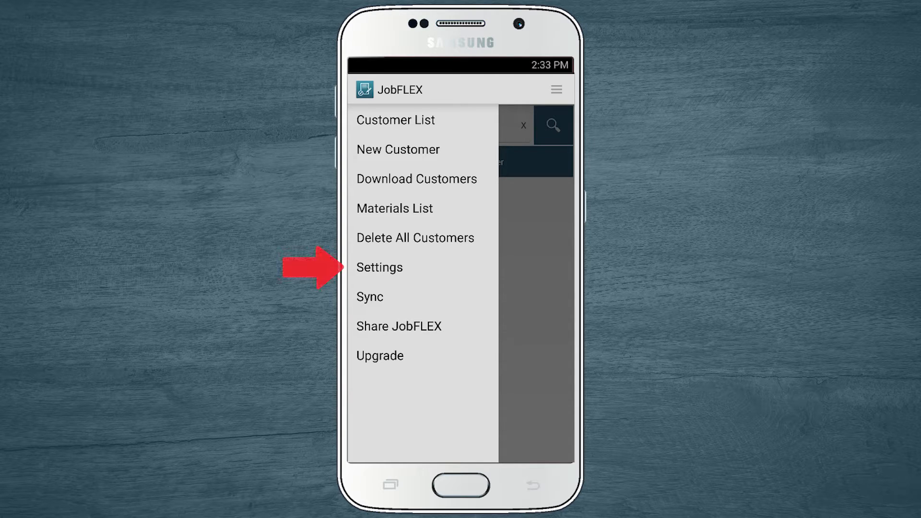
# - Go into Settings and start editing the company information
pyautogui.click(379, 267)
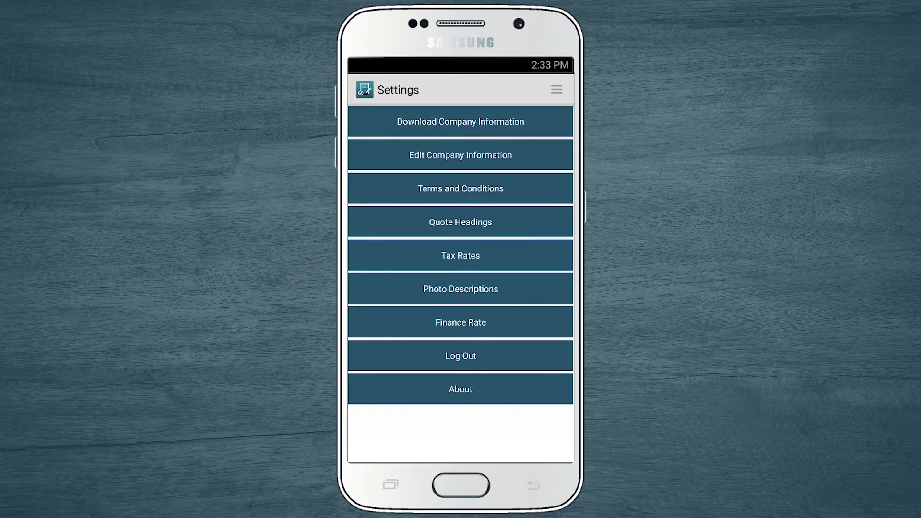
pyautogui.click(460, 154)
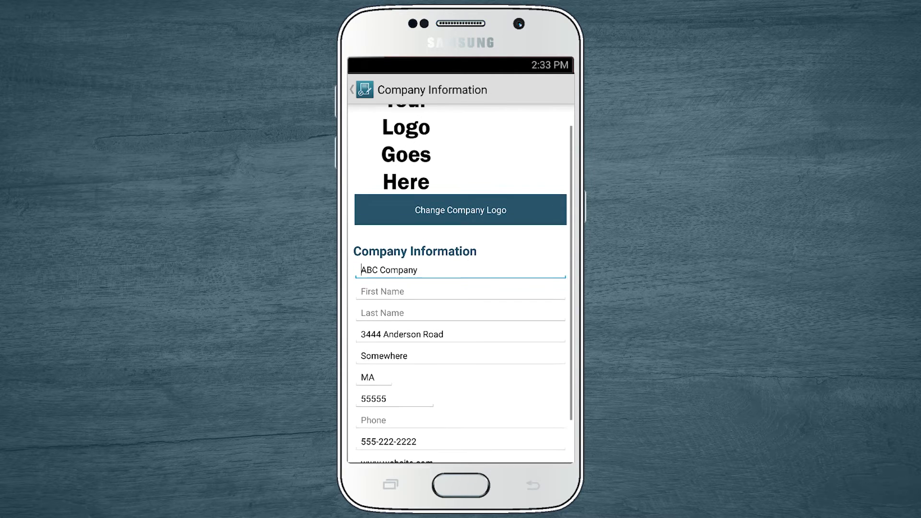
# - Replace the company logo with albertsoninsulation-logo.png chosen from Dropbox
pyautogui.click(460, 210)
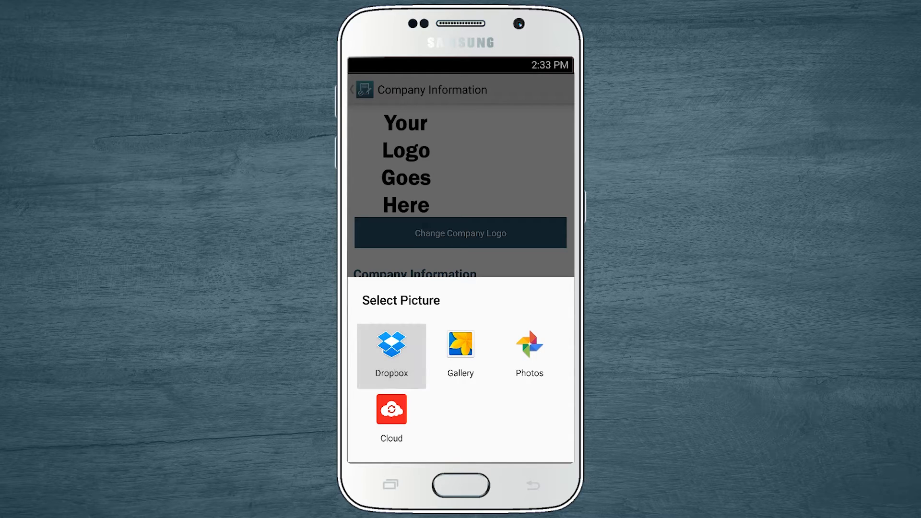
pyautogui.click(392, 356)
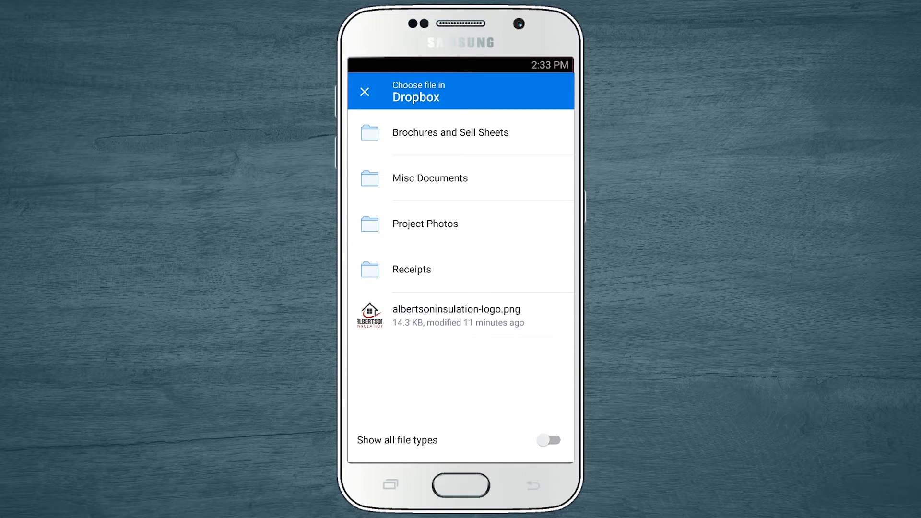
pyautogui.click(459, 315)
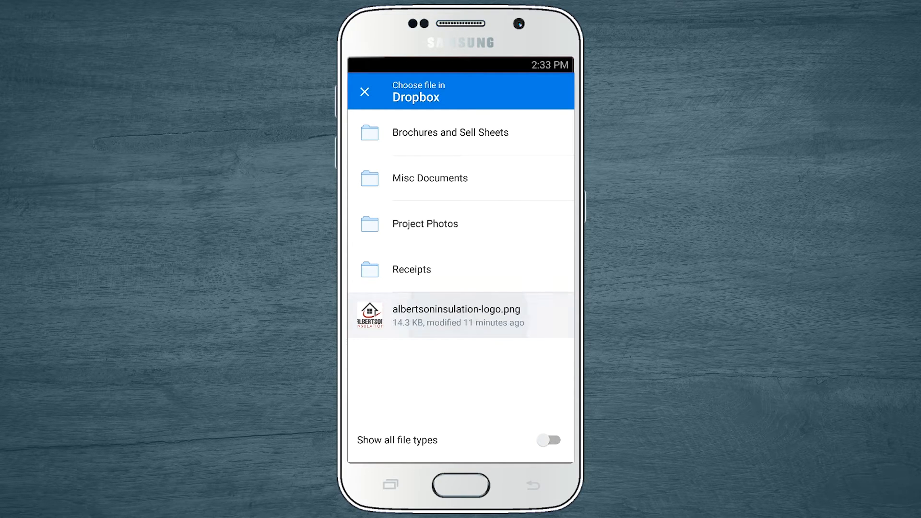
pyautogui.click(457, 315)
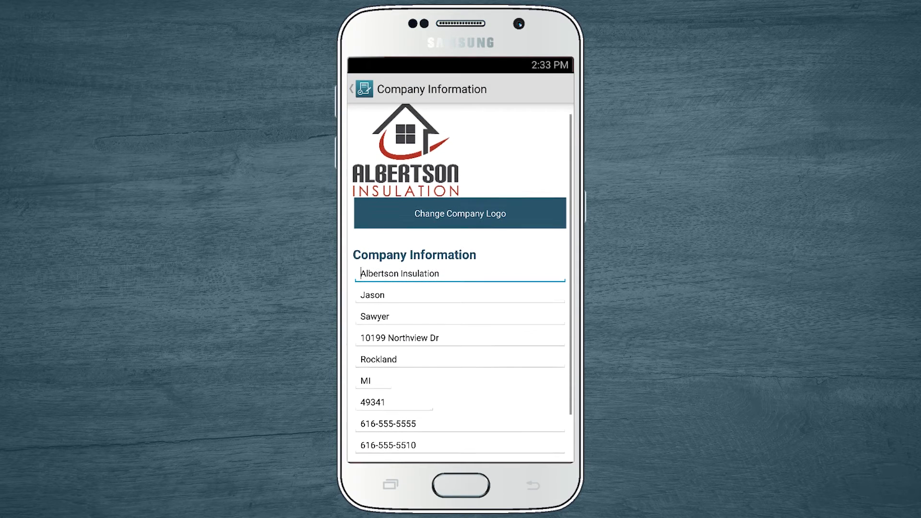
pyautogui.scroll(-3)
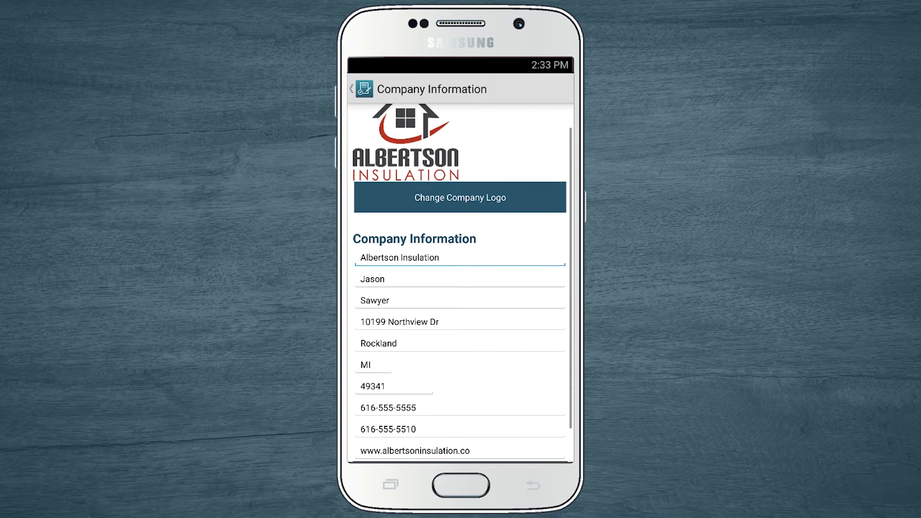
pyautogui.scroll(-3)
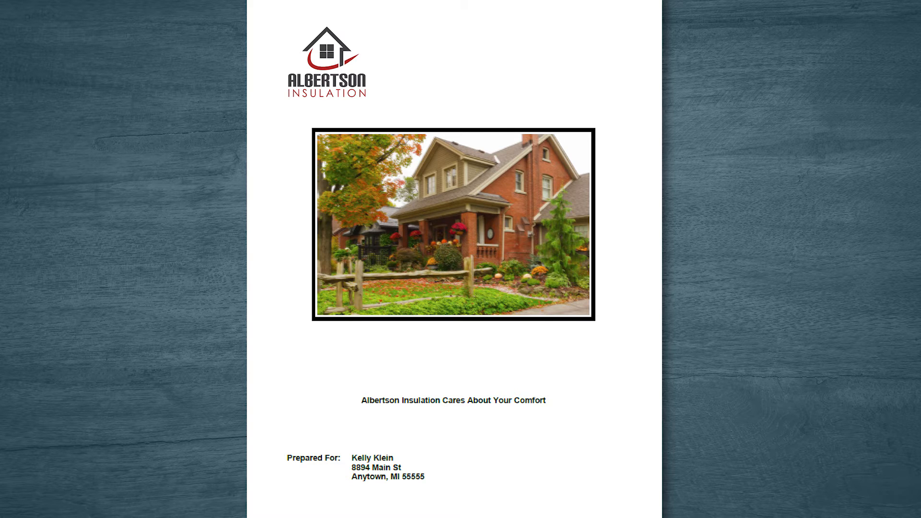
pyautogui.scroll(-3)
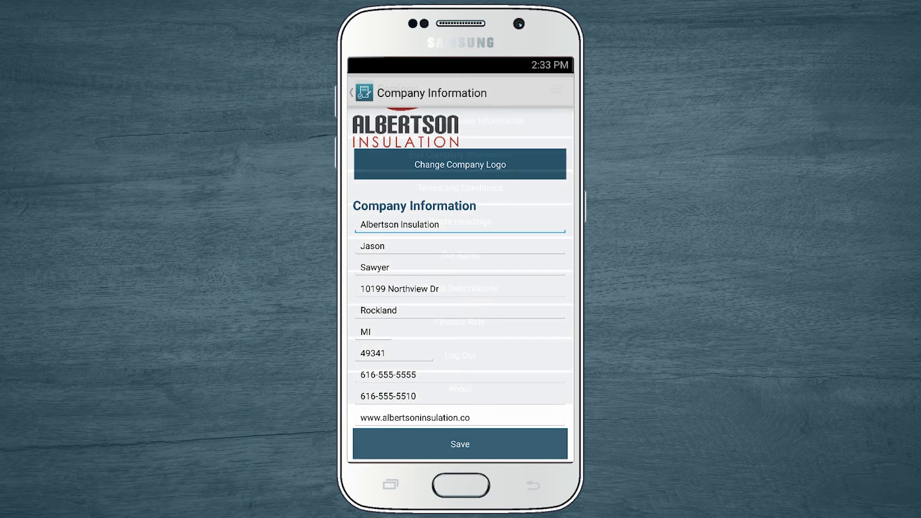
# - Save the Albertson Insulation company information and return to Settings
pyautogui.click(351, 92)
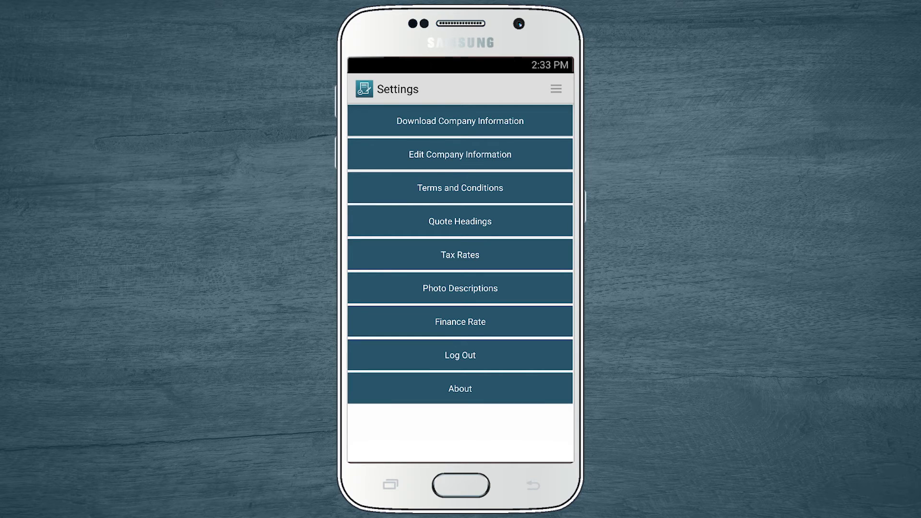
# - Reword the closing thank-you line to name Albertson instead of 'our Company'
pyautogui.click(460, 187)
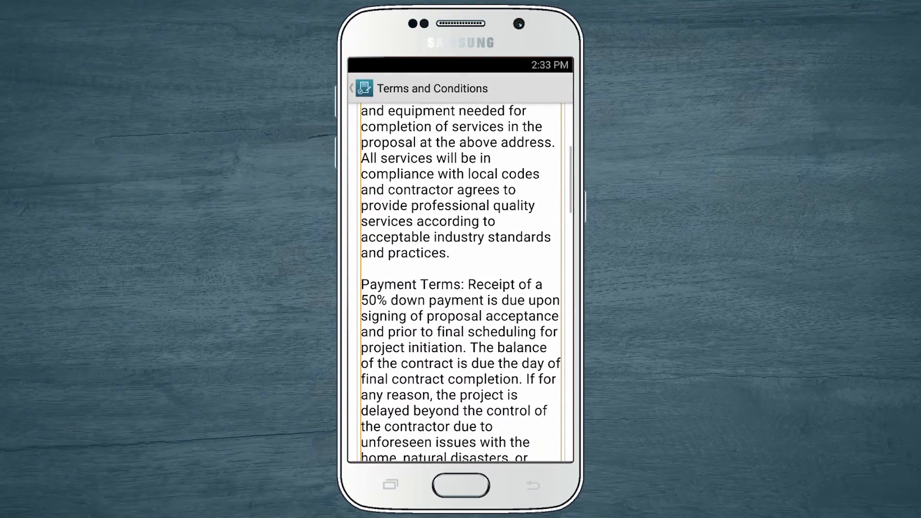
pyautogui.scroll(-3)
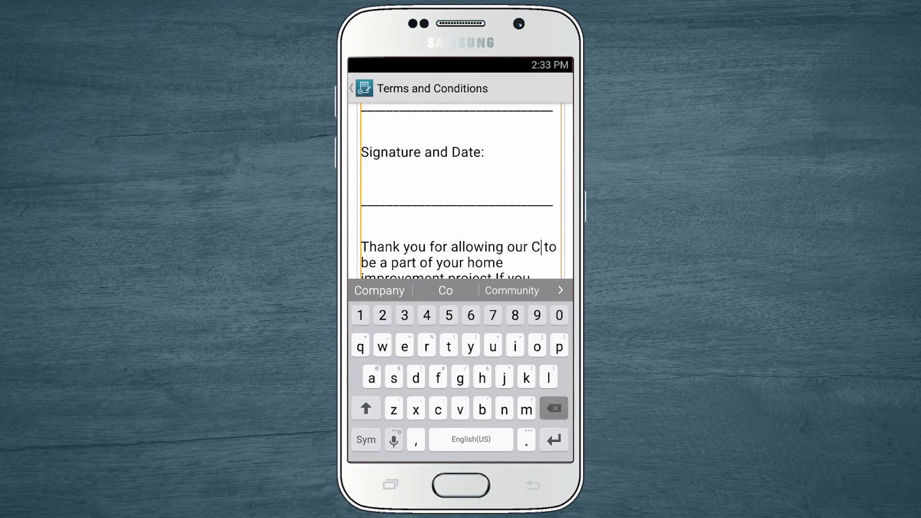
pyautogui.click(404, 345)
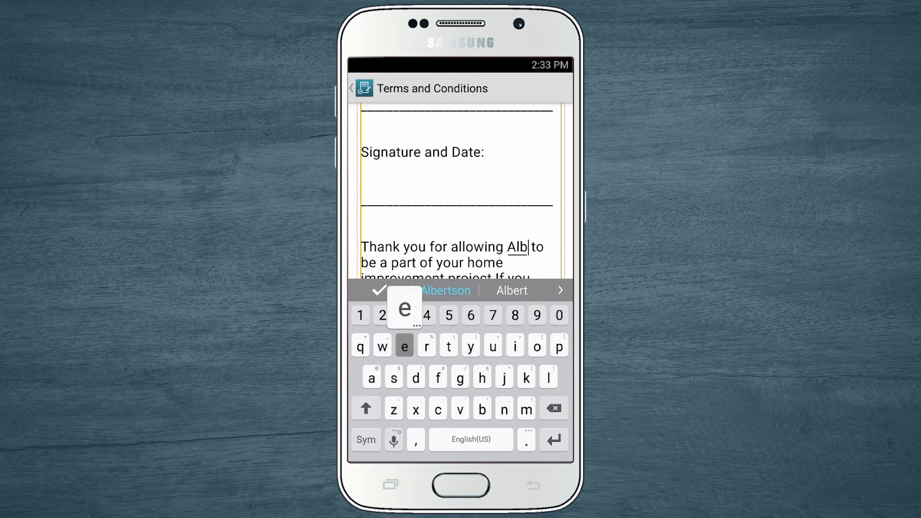
pyautogui.click(446, 290)
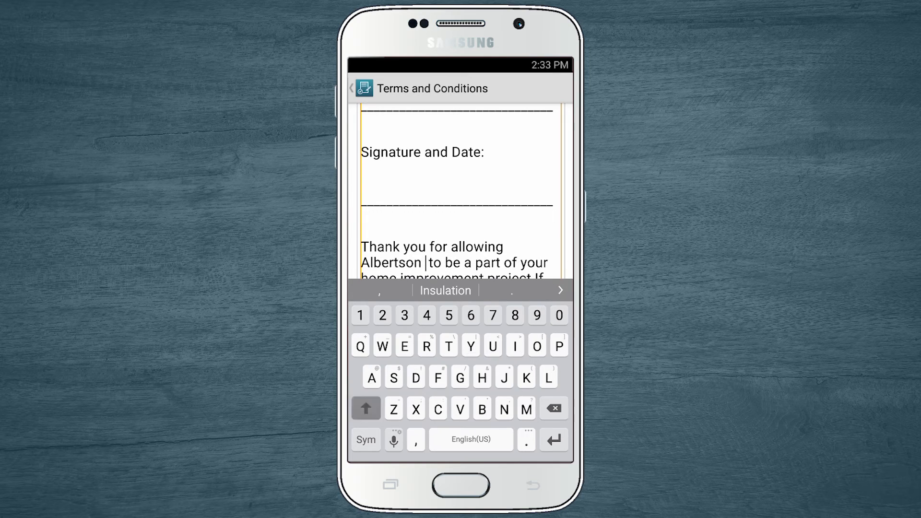